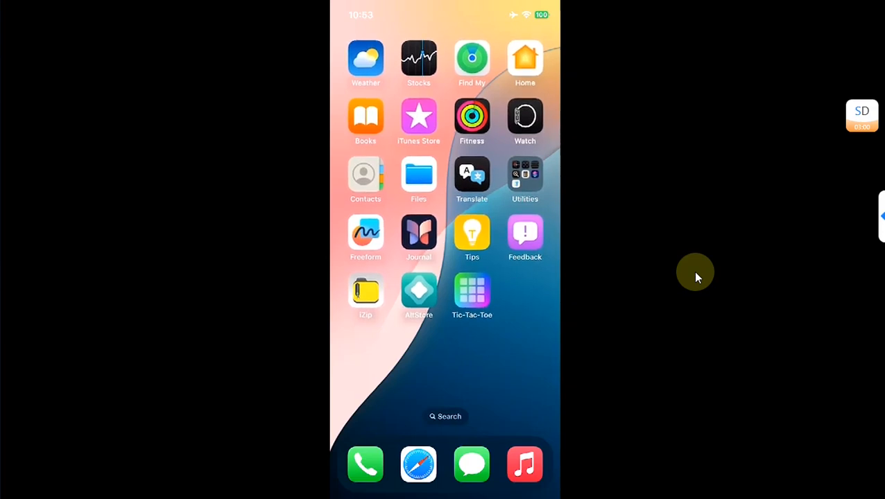
- Launch the Tic-Tac-Toe game and place marks on the board to play a round
{"action": "left_click", "coordinate": [471, 291]}
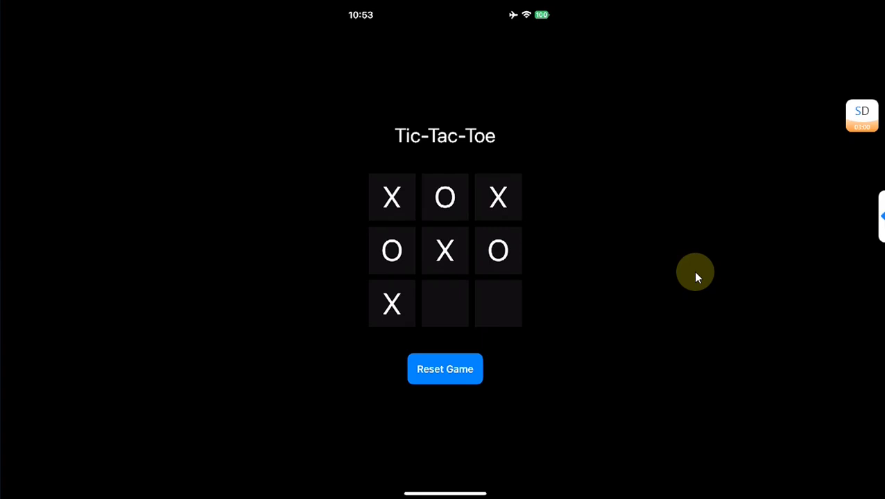
{"action": "left_click", "coordinate": [444, 369]}
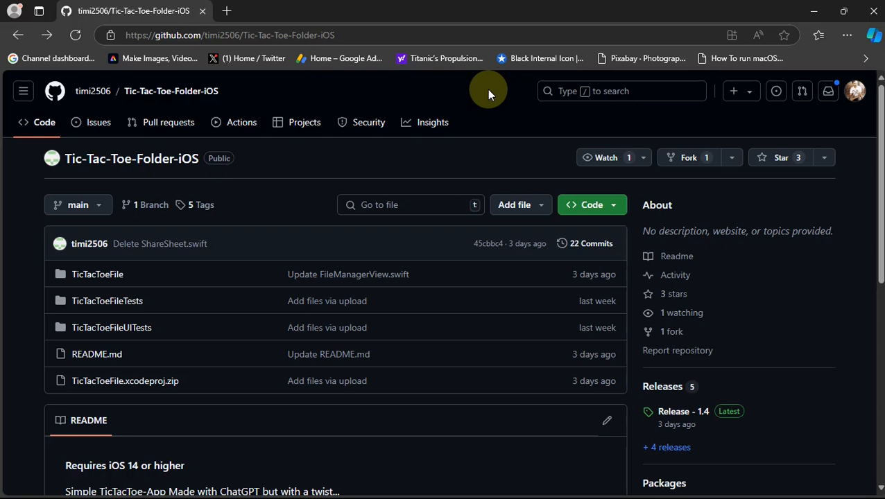
{"action": "mouse_move", "coordinate": [832, 213]}
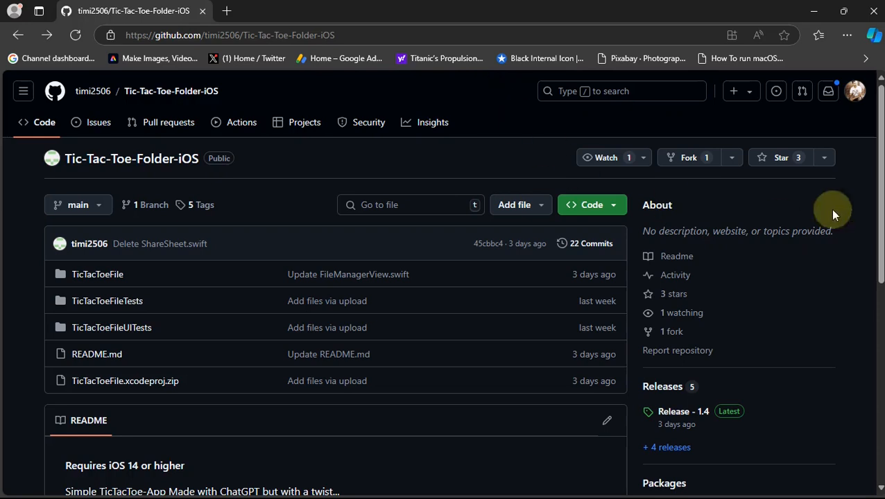
{"action": "mouse_move", "coordinate": [879, 138]}
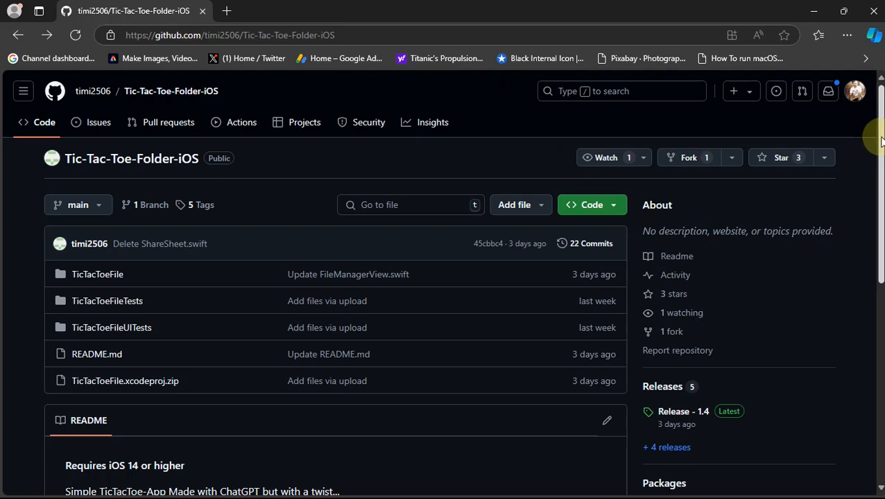
- Bring up Release 1.4 of Tic-Tac-Toe-Folder-iOS with its three downloadable assets including the .ipa
{"action": "scroll", "scroll_direction": "down", "scroll_amount": 3}
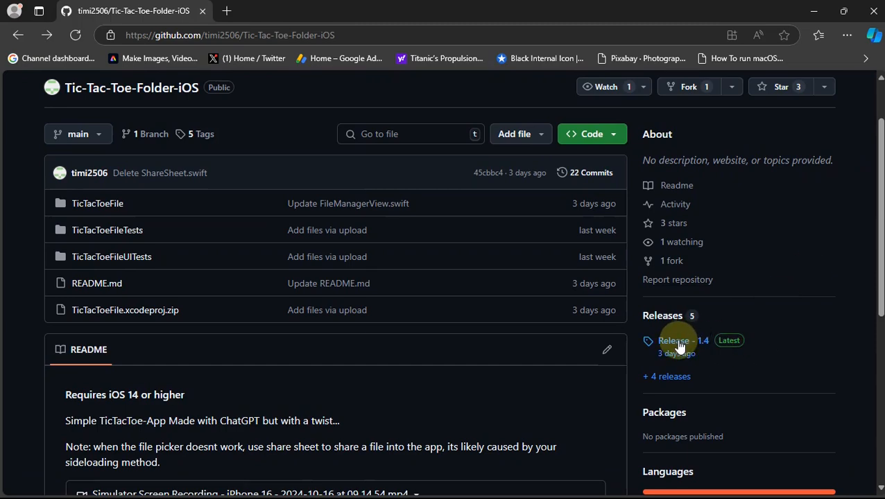
{"action": "left_click", "coordinate": [683, 341]}
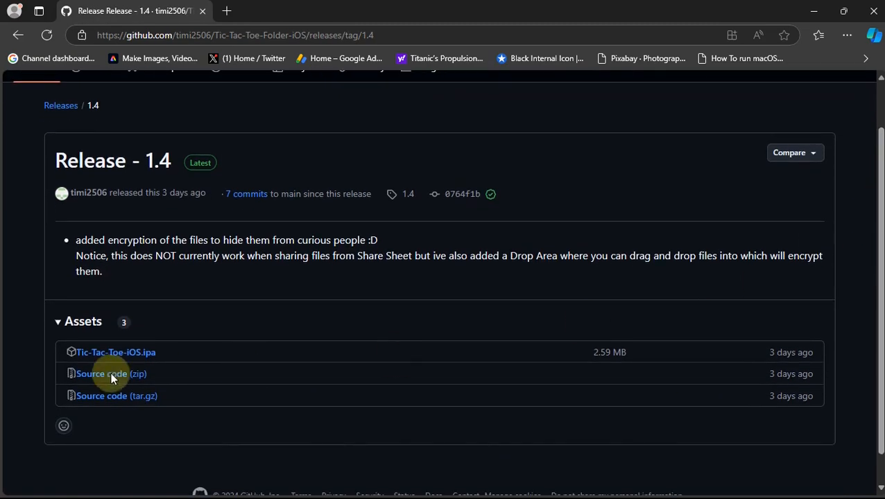
{"action": "mouse_move", "coordinate": [116, 353]}
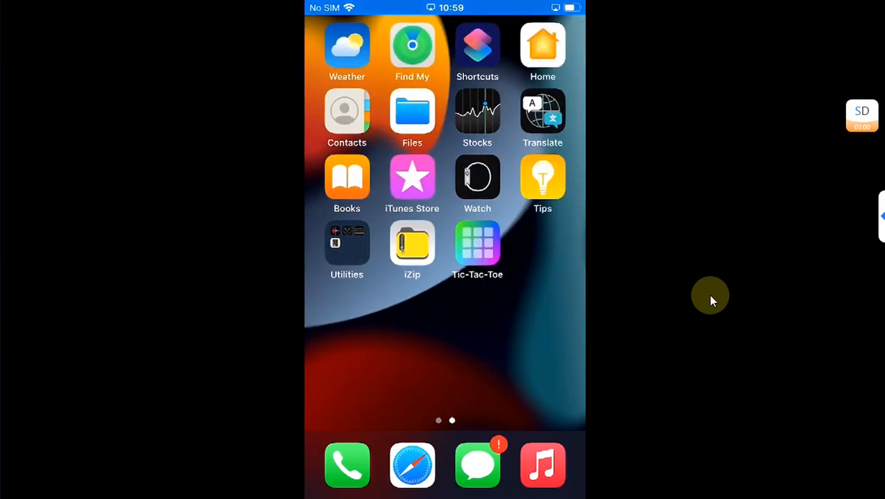
- Check in AltStore's My Apps that Tic-Tac-Toe is installed and active, then read the readme about its secret folder
{"action": "left_click", "coordinate": [477, 243]}
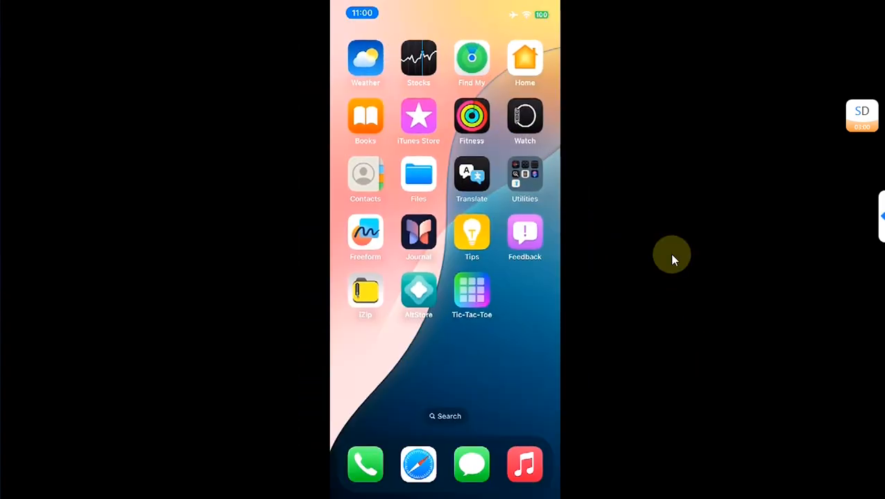
{"action": "left_click", "coordinate": [419, 291]}
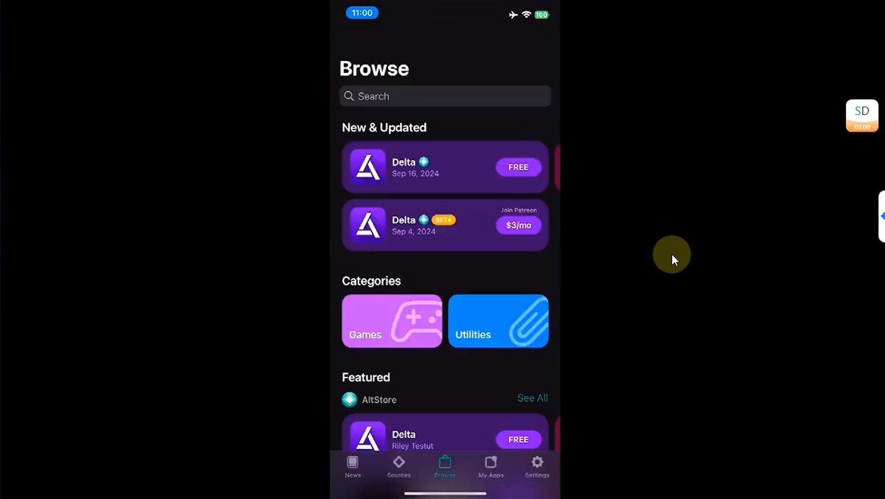
{"action": "left_click", "coordinate": [491, 465]}
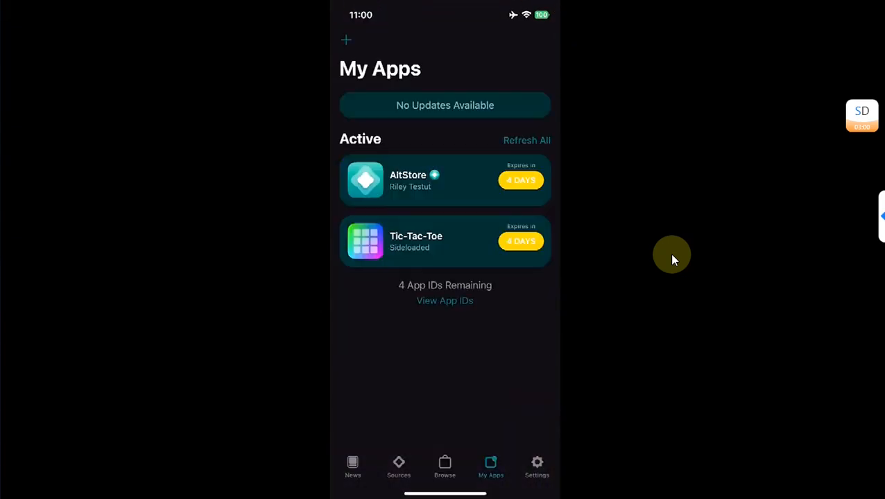
{"action": "left_click", "coordinate": [443, 241]}
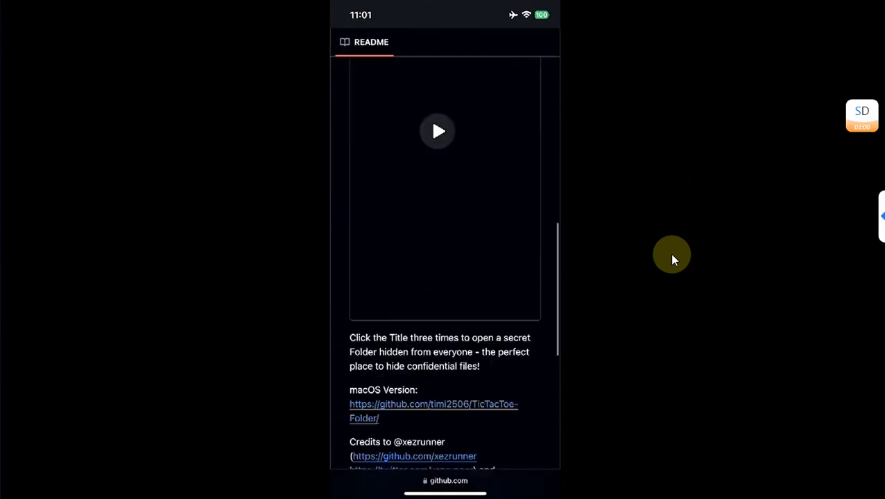
{"action": "scroll", "scroll_direction": "down", "scroll_amount": 3}
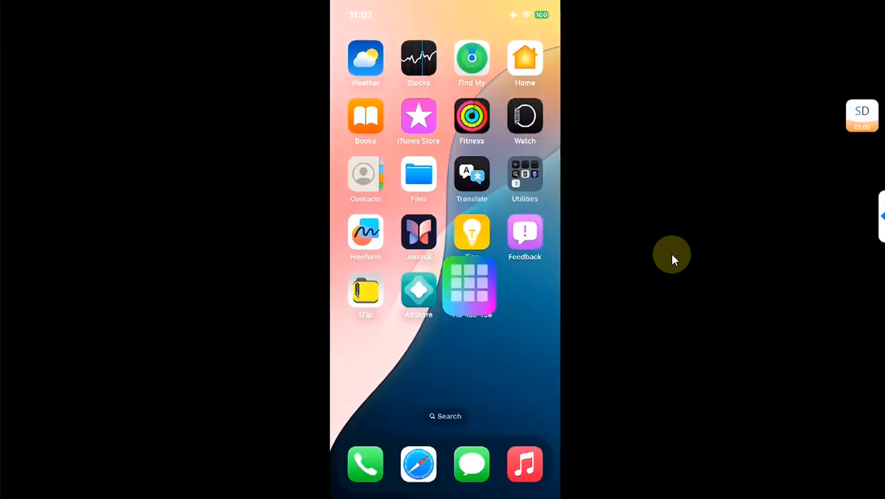
- Turn on a device passcode under Face ID & Passcode, keeping the simple code via Use Anyway
{"action": "left_click", "coordinate": [471, 286]}
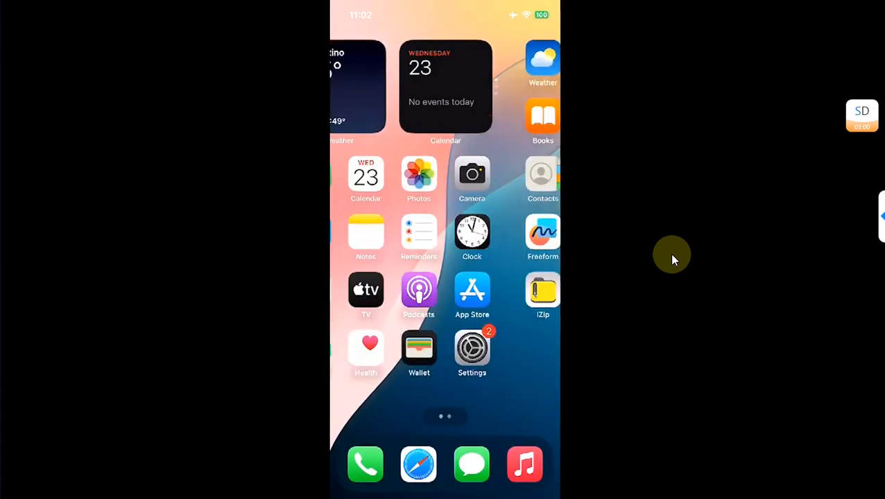
{"action": "left_click", "coordinate": [472, 349]}
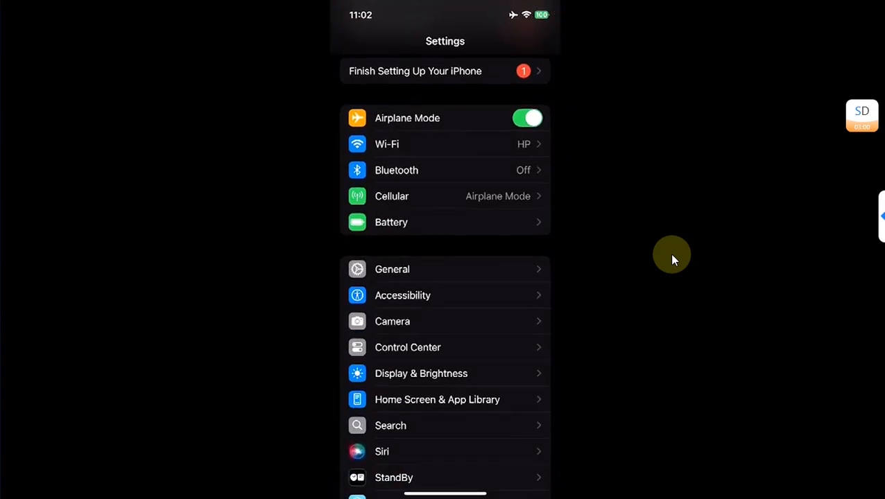
{"action": "scroll", "scroll_direction": "down", "scroll_amount": 3}
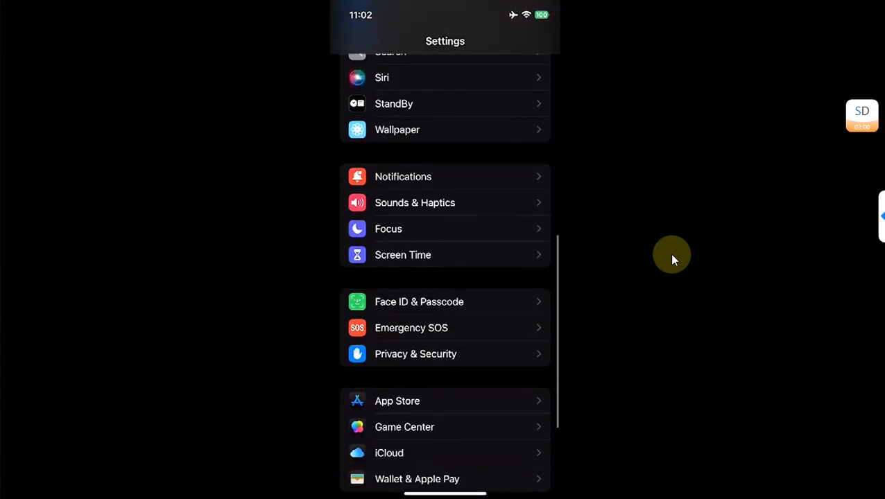
{"action": "left_click", "coordinate": [419, 302]}
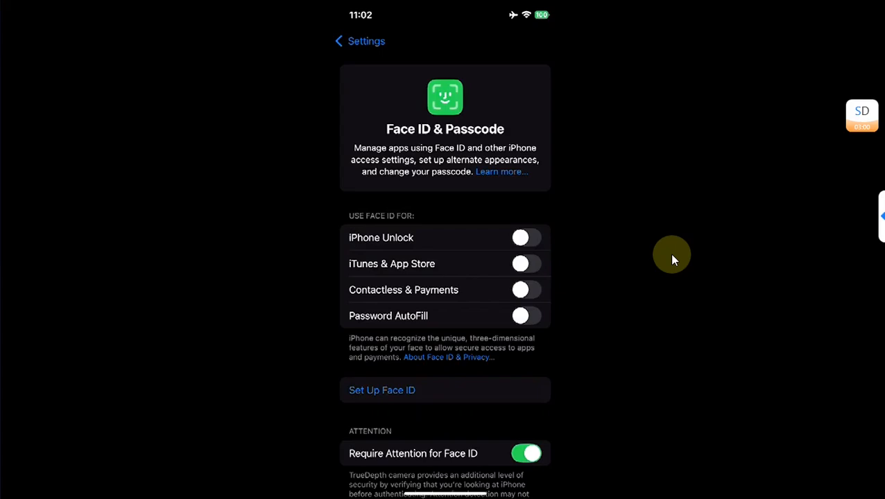
{"action": "scroll", "scroll_direction": "down", "scroll_amount": 3}
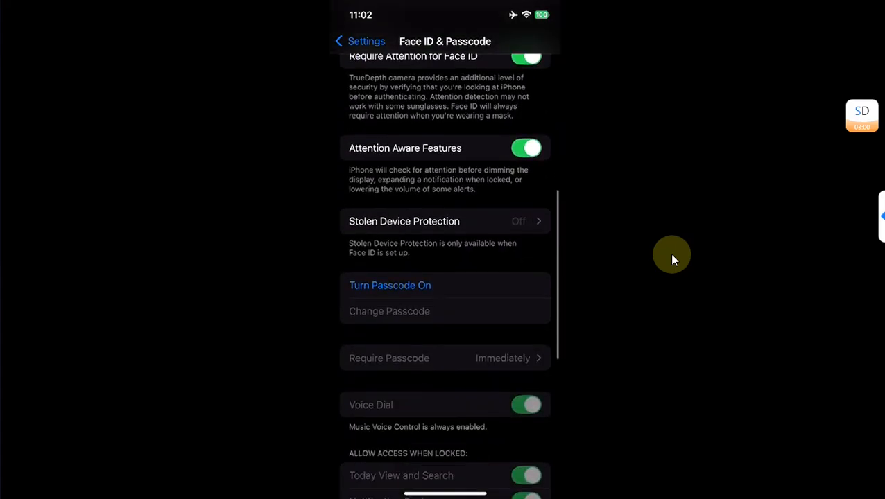
{"action": "left_click", "coordinate": [390, 286]}
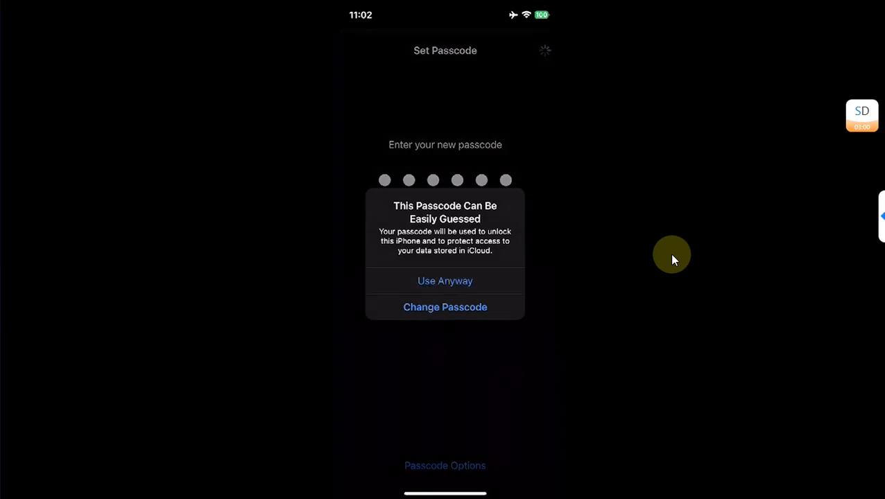
{"action": "left_click", "coordinate": [444, 280]}
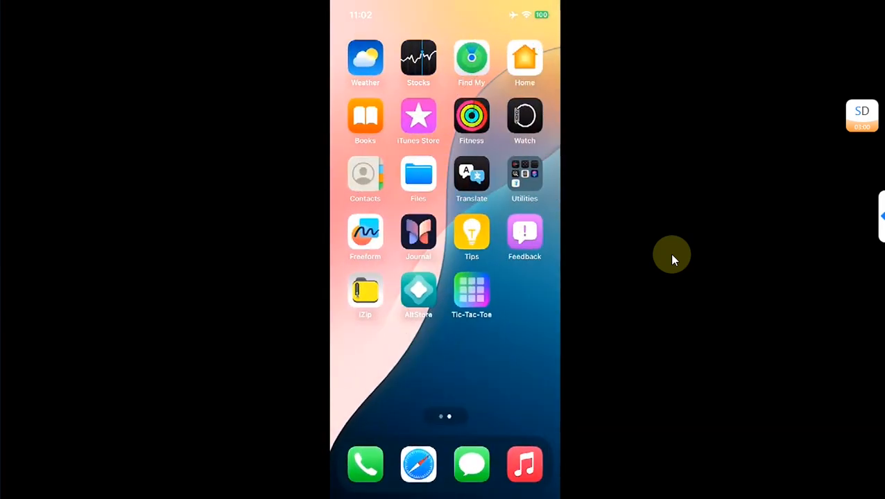
- Launch the Tic-Tac-Toe game from the home screen to reach its empty board
{"action": "left_click", "coordinate": [472, 291]}
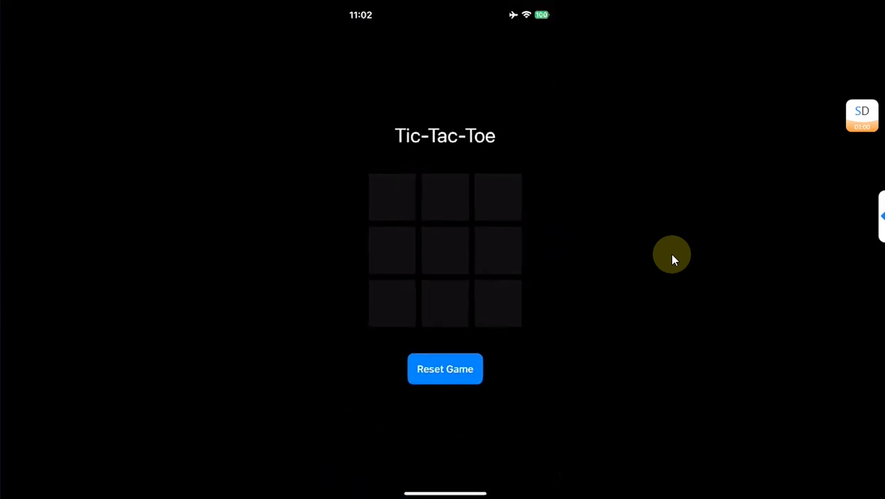
{"action": "mouse_move", "coordinate": [409, 138]}
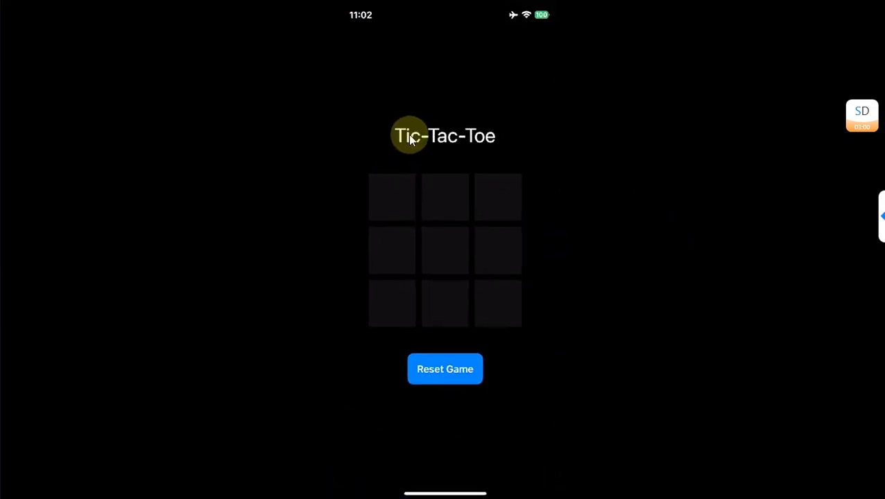
{"action": "mouse_move", "coordinate": [436, 114]}
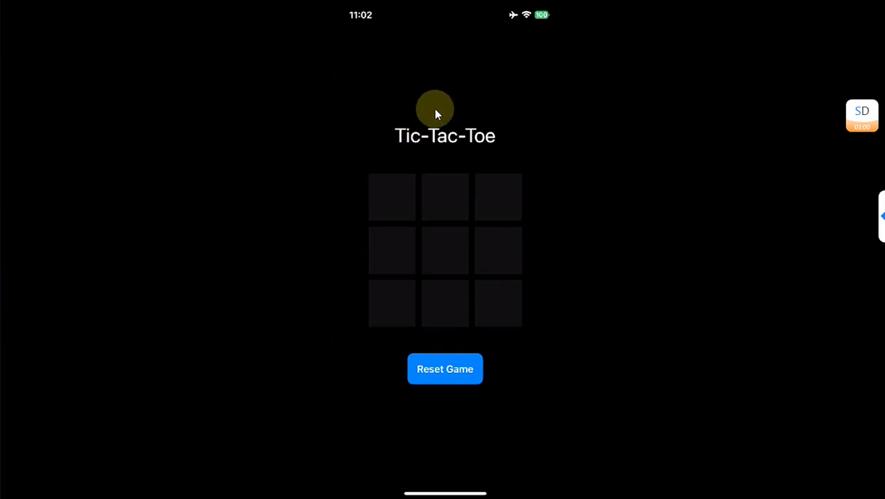
{"action": "mouse_move", "coordinate": [452, 142]}
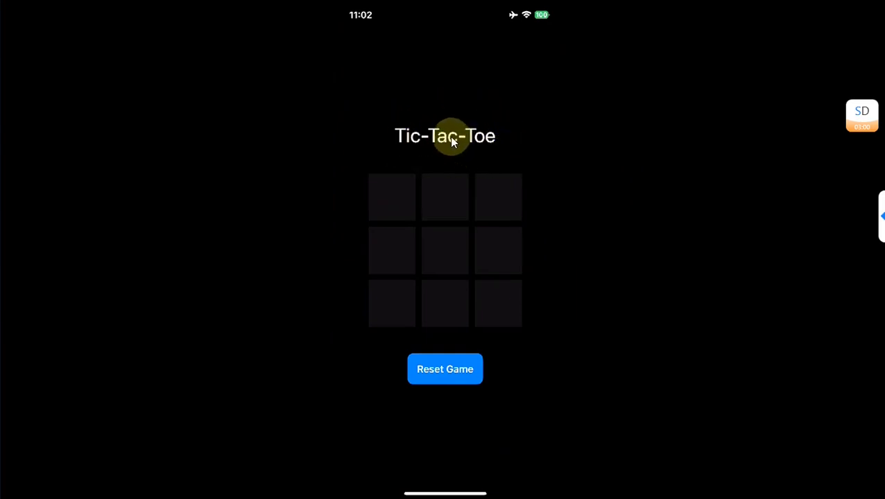
{"action": "mouse_move", "coordinate": [444, 139]}
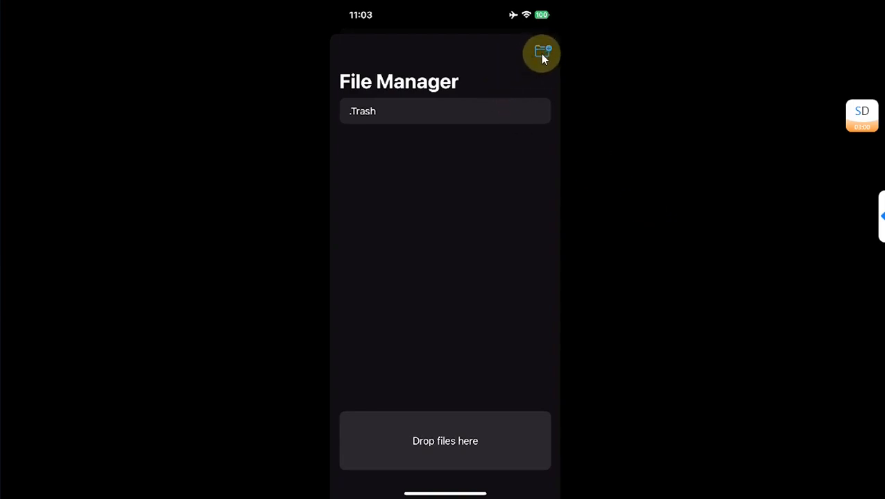
- Start importing a file into the hidden File Manager, listing CCopy.ipa among recent files
{"action": "left_click", "coordinate": [541, 52]}
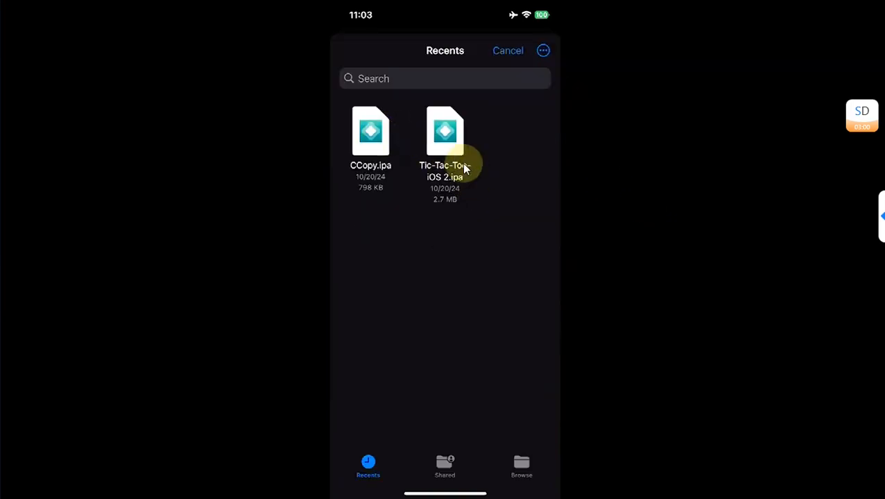
{"action": "mouse_move", "coordinate": [651, 202]}
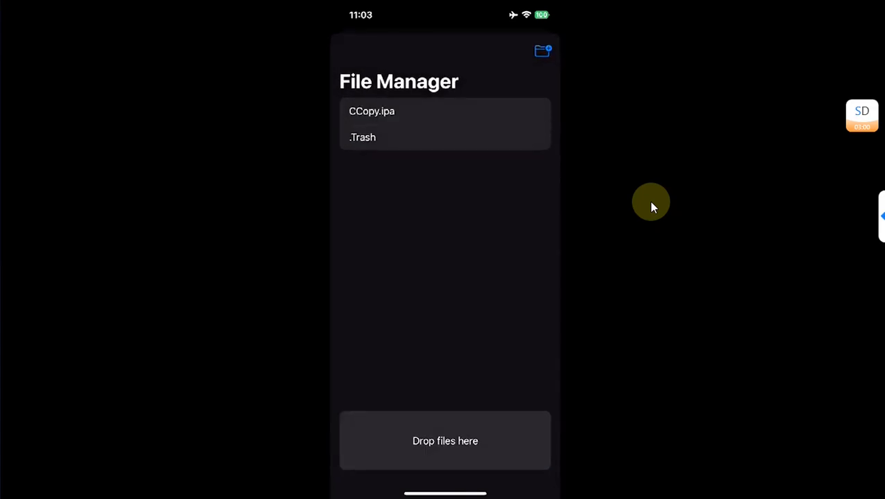
{"action": "mouse_move", "coordinate": [435, 147]}
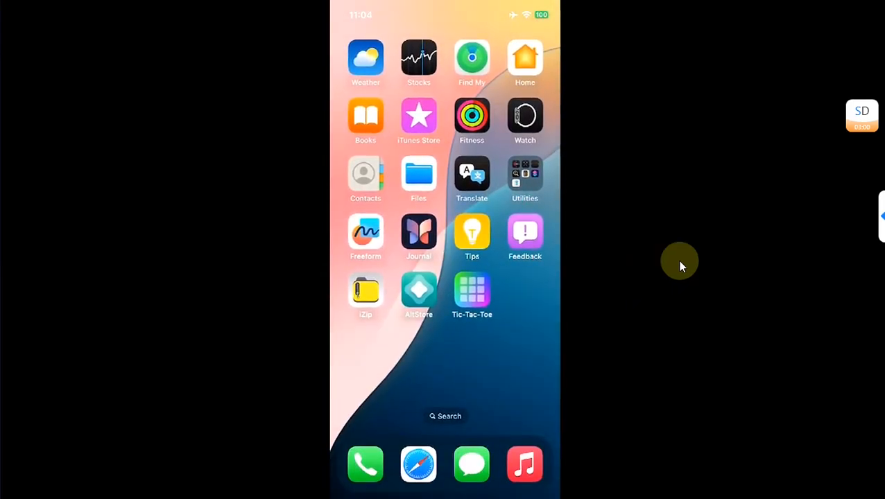
- Reveal the hidden File Manager, dismiss CCopy.ipa's action sheet once, then bring up its Share options and go Home
{"action": "left_click", "coordinate": [471, 294]}
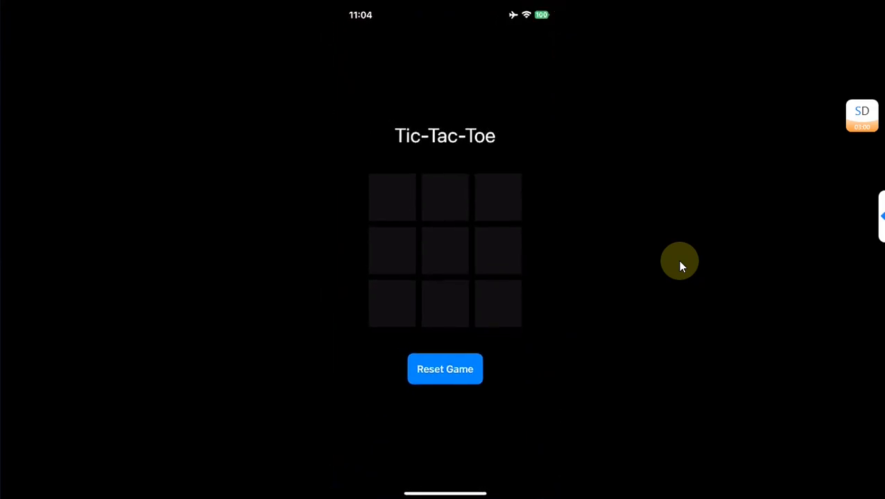
{"action": "mouse_move", "coordinate": [480, 141]}
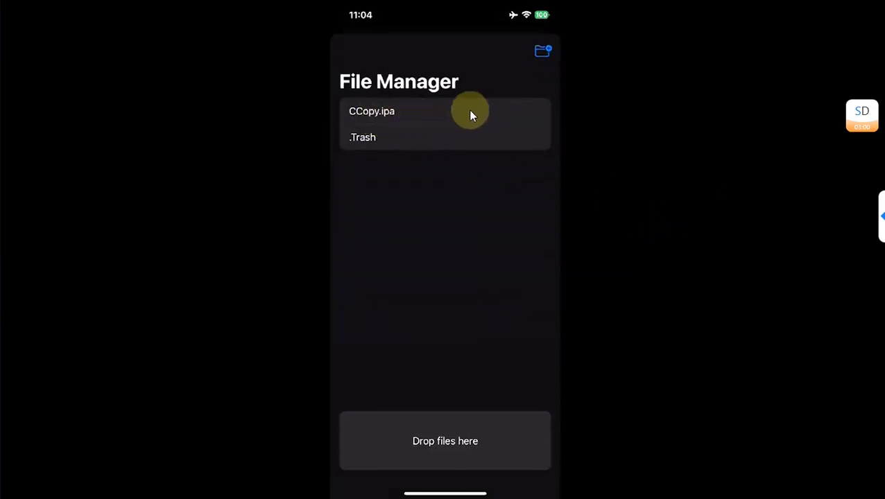
{"action": "left_click", "coordinate": [371, 111]}
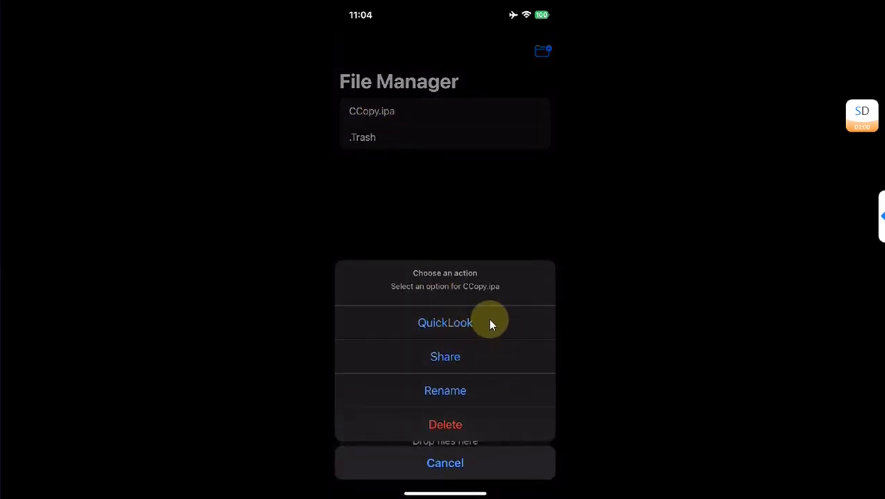
{"action": "mouse_move", "coordinate": [479, 399]}
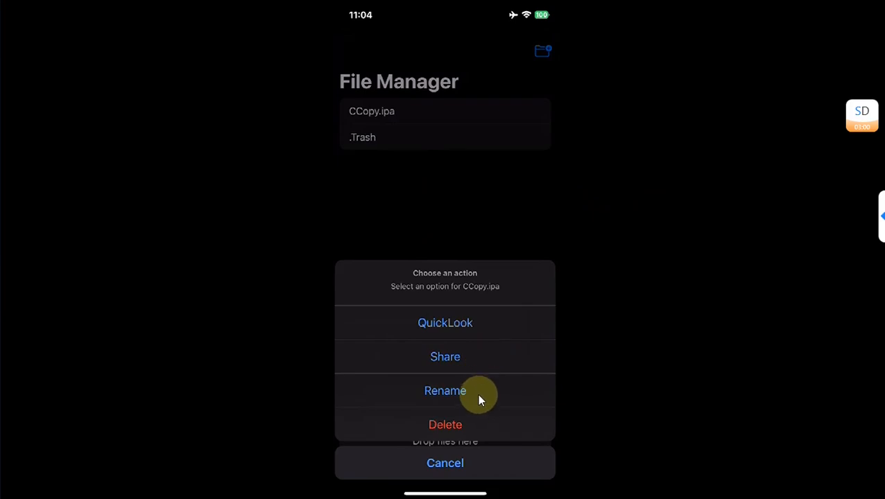
{"action": "mouse_move", "coordinate": [666, 298]}
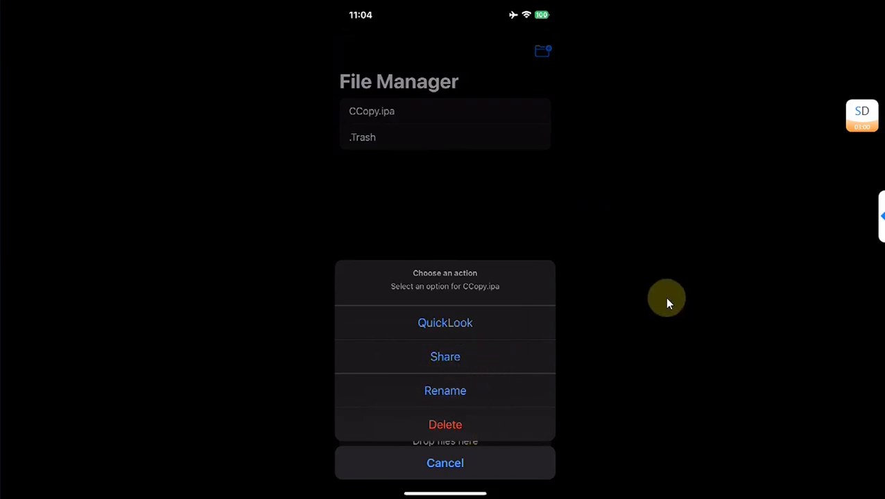
{"action": "mouse_move", "coordinate": [657, 285]}
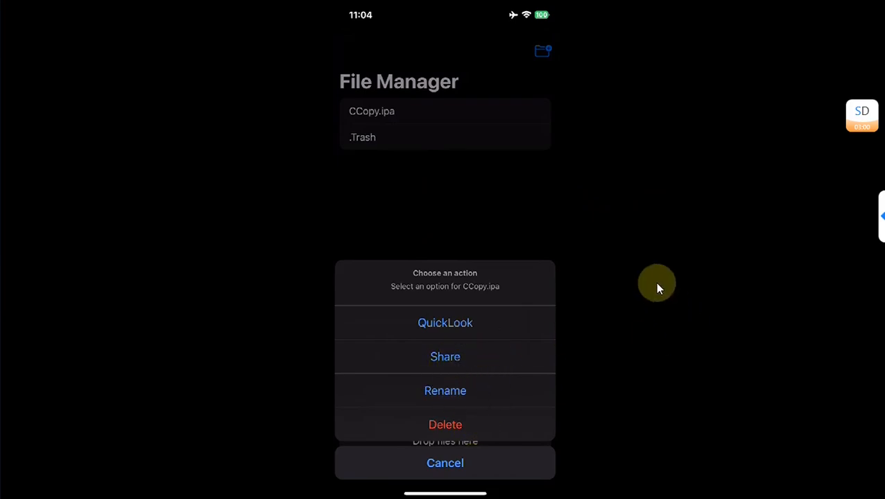
{"action": "left_click", "coordinate": [443, 463]}
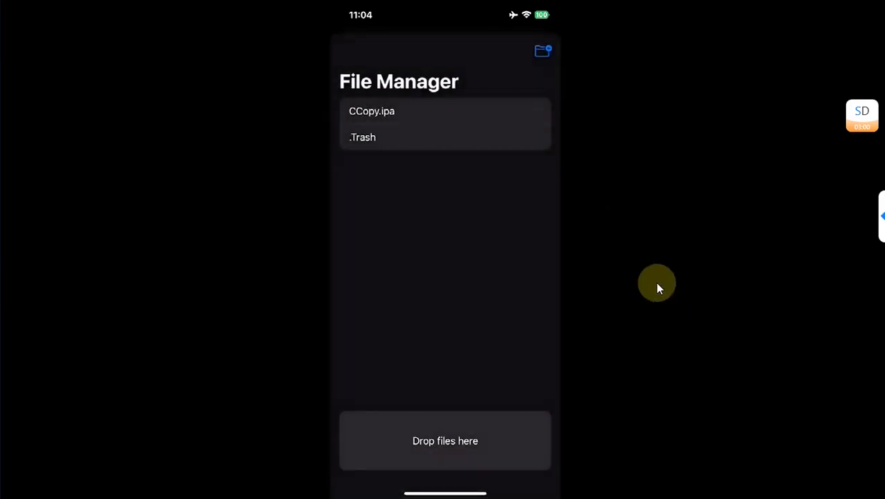
{"action": "left_click", "coordinate": [371, 111]}
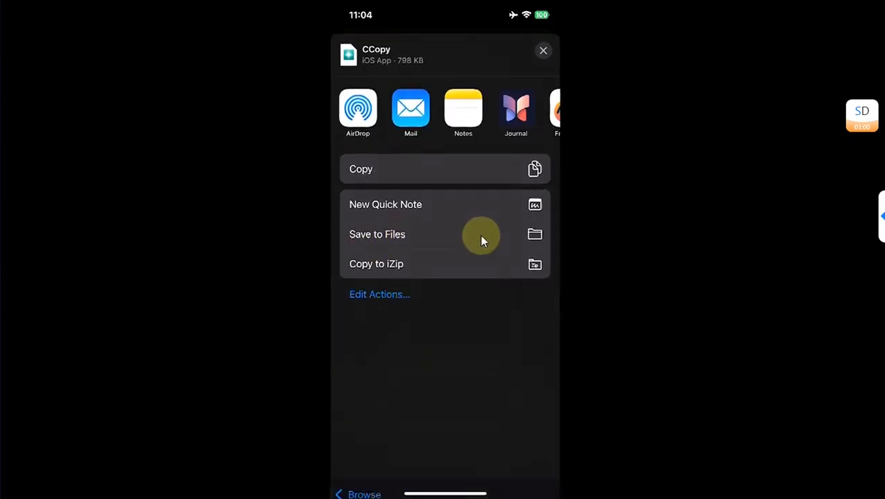
{"action": "left_click", "coordinate": [377, 234]}
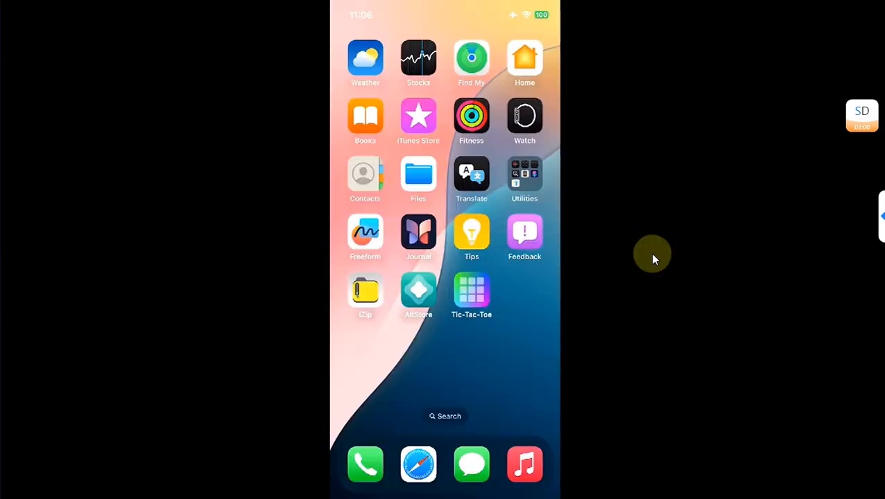
- Launch the Files app to browse On My iPhone with its Downloads, iZip and Tic-Tac-Toe folders
{"action": "left_click", "coordinate": [418, 173]}
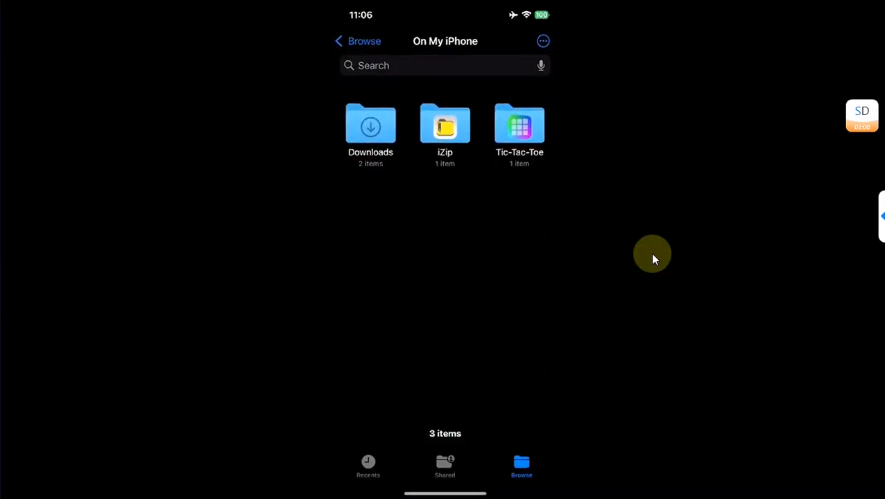
{"action": "mouse_move", "coordinate": [539, 177]}
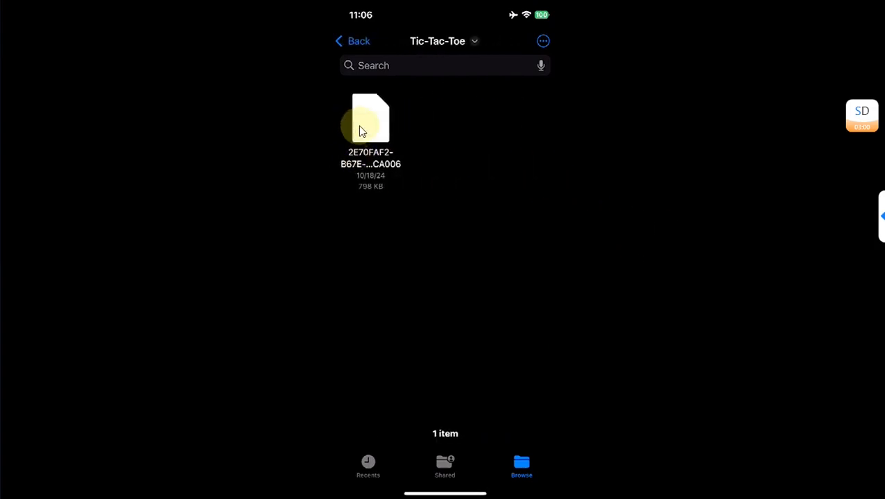
{"action": "mouse_move", "coordinate": [520, 159]}
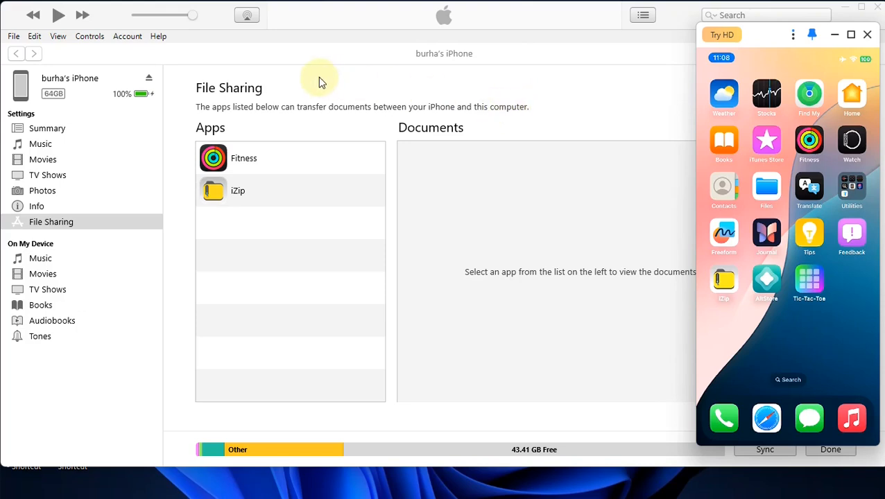
{"action": "mouse_move", "coordinate": [324, 94]}
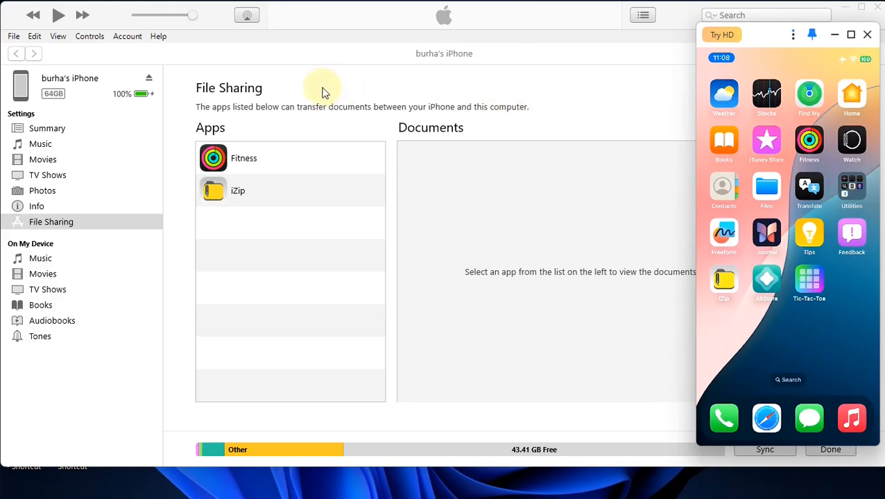
{"action": "mouse_move", "coordinate": [290, 213]}
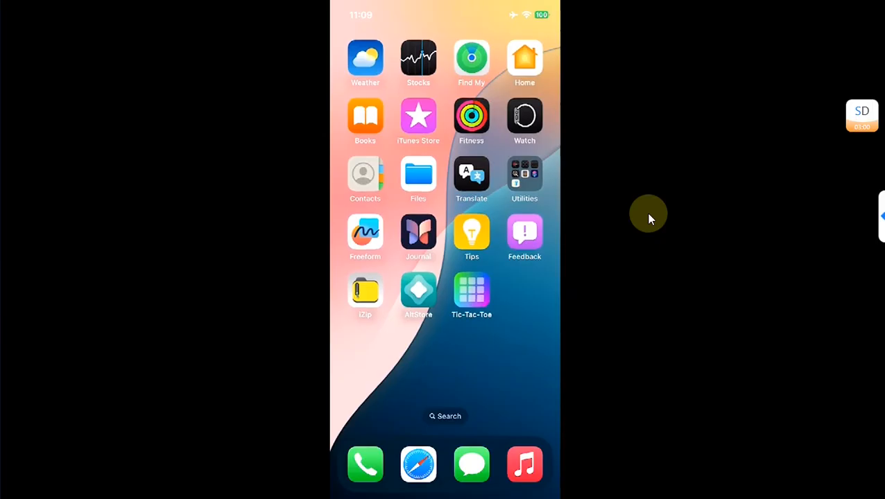
- Share CCopy.ipa from the Downloads folder in Files to the Tic-Tac-Toe app
{"action": "left_click", "coordinate": [419, 173]}
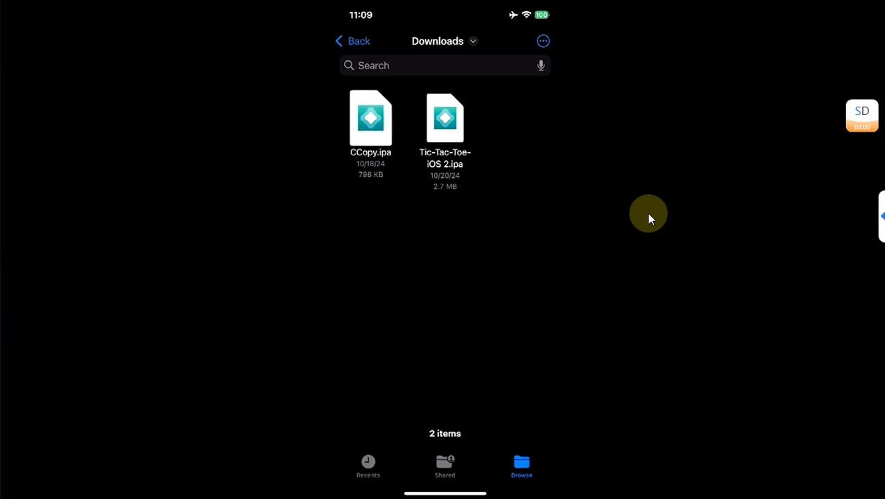
{"action": "right_click", "coordinate": [370, 118]}
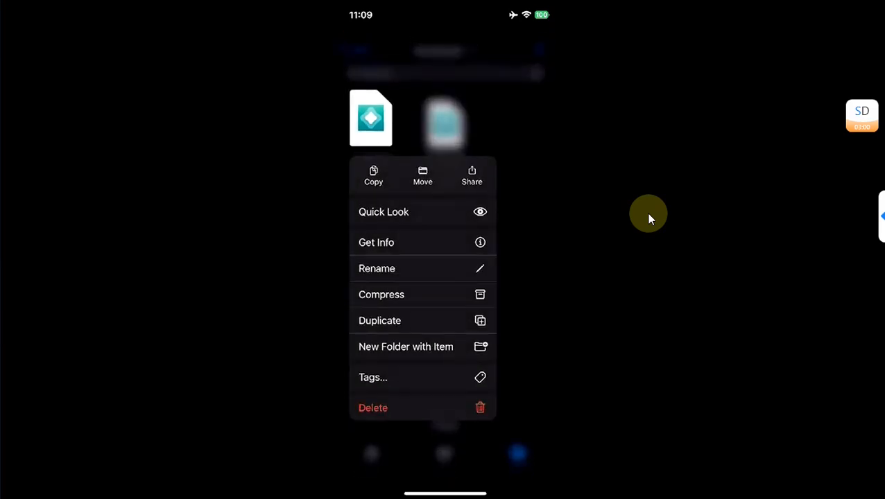
{"action": "left_click", "coordinate": [472, 176]}
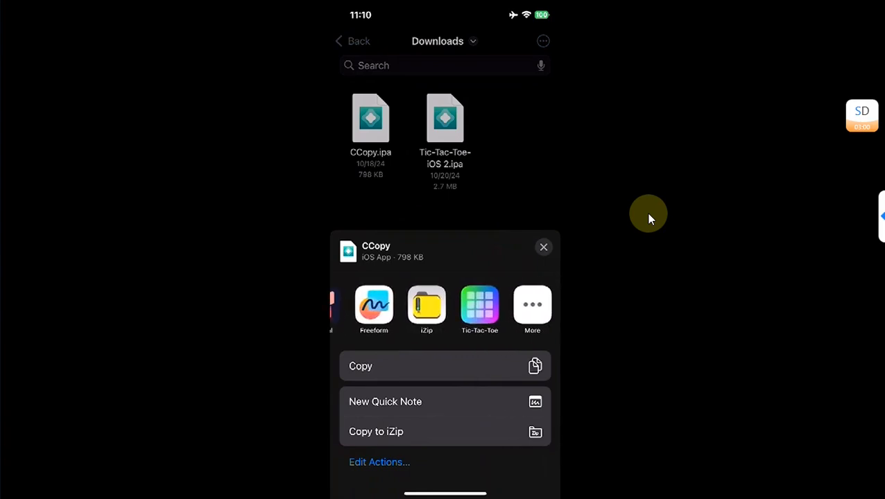
{"action": "left_click", "coordinate": [480, 308]}
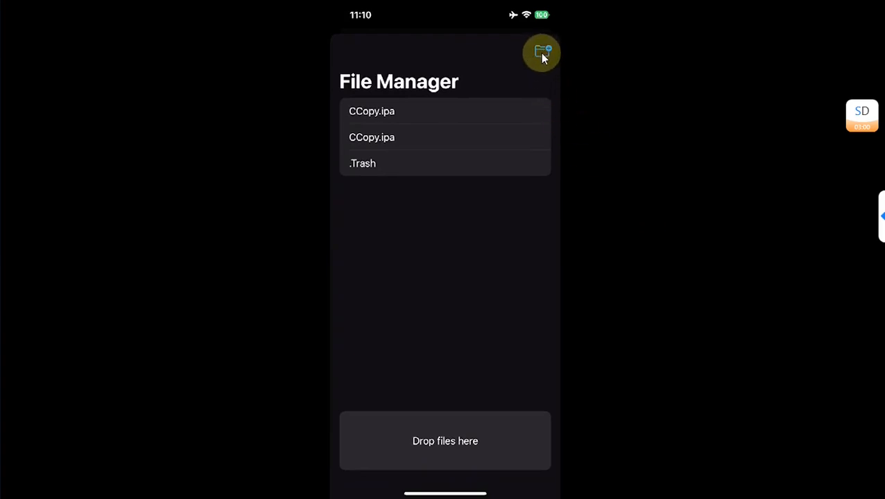
- Cancel a new import in the File Manager, now listing two CCopy.ipa copies, and leave the app
{"action": "left_click", "coordinate": [541, 52]}
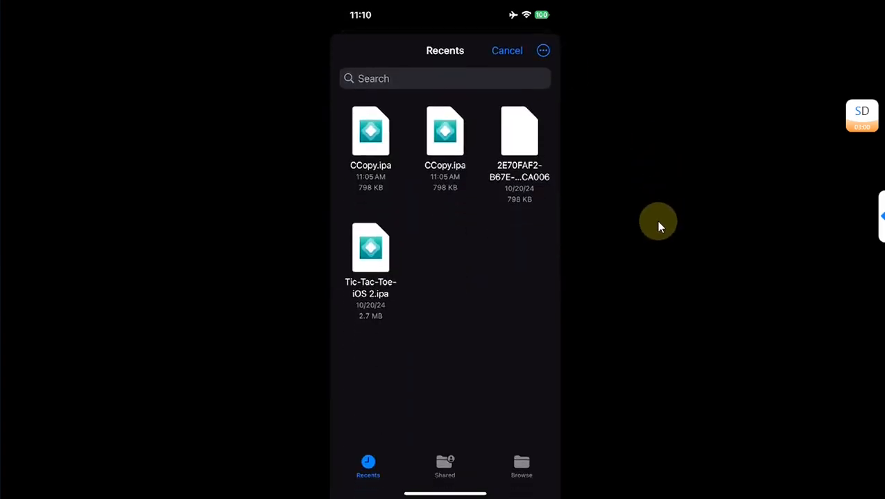
{"action": "left_click", "coordinate": [508, 50]}
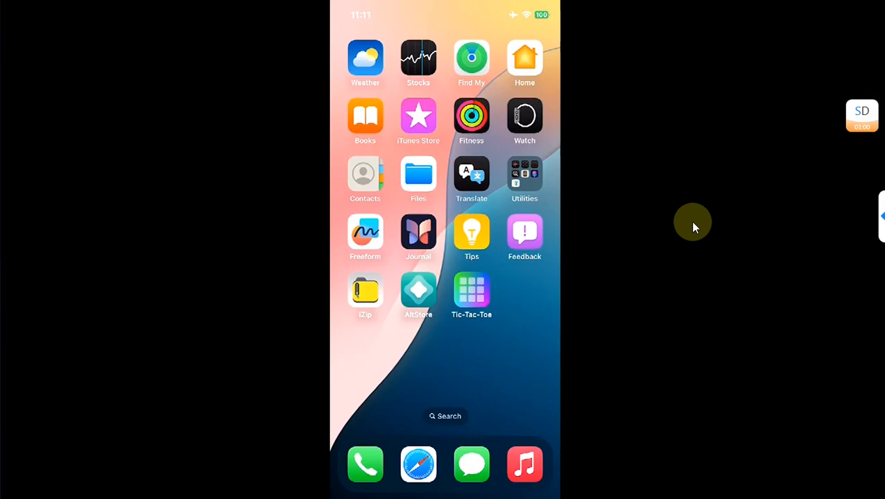
- Check in Files that the Tic-Tac-Toe folder on the iPhone is now empty, then return Home
{"action": "left_click", "coordinate": [419, 173]}
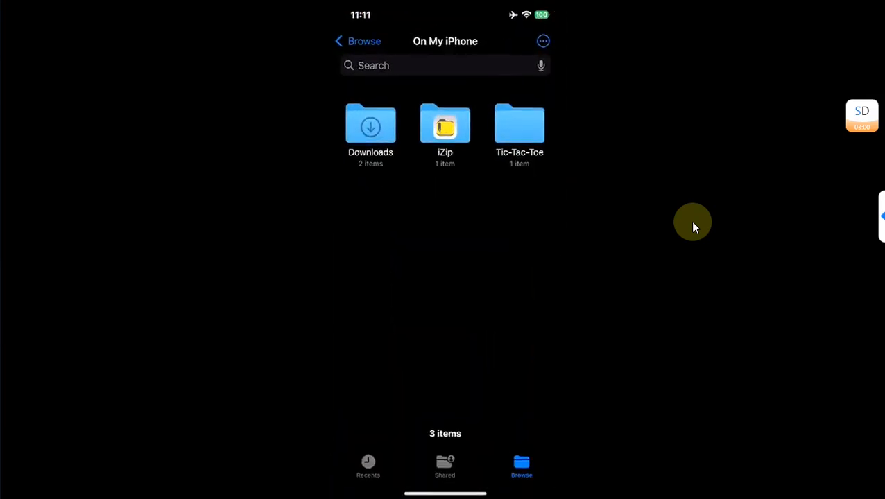
{"action": "left_click", "coordinate": [519, 124]}
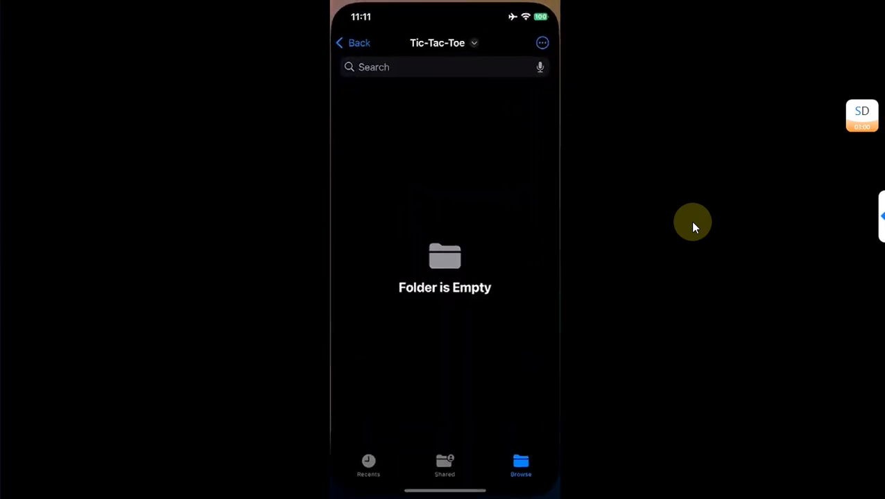
{"action": "left_click", "coordinate": [352, 42]}
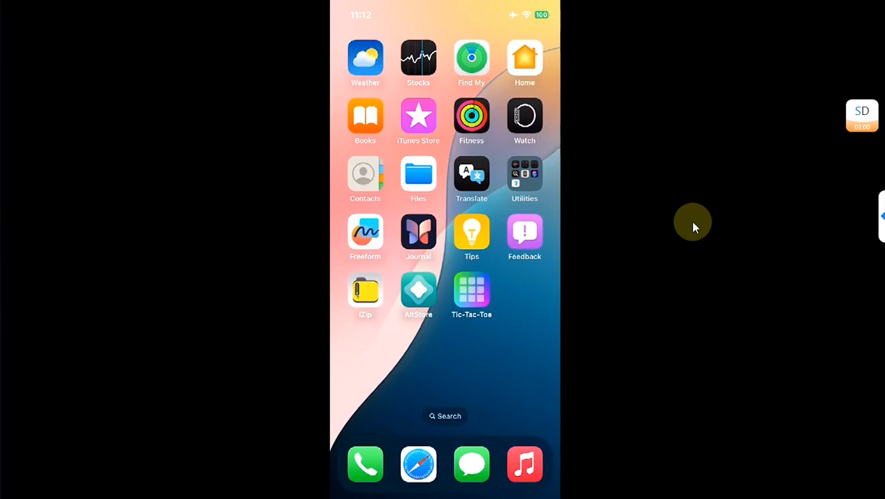
- View Tic-Tac-Toe's hidden File Manager, which now lists only a .Trash item
{"action": "left_click", "coordinate": [471, 291]}
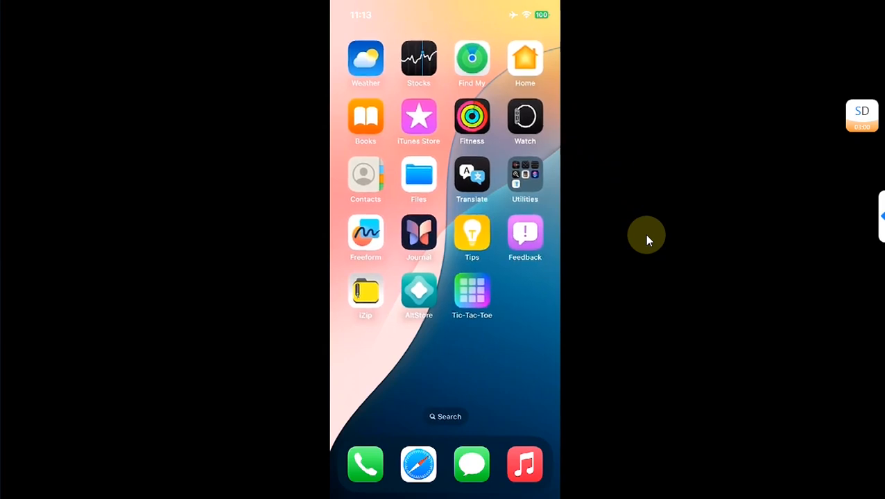
{"action": "scroll", "scroll_direction": "left", "scroll_amount": 3}
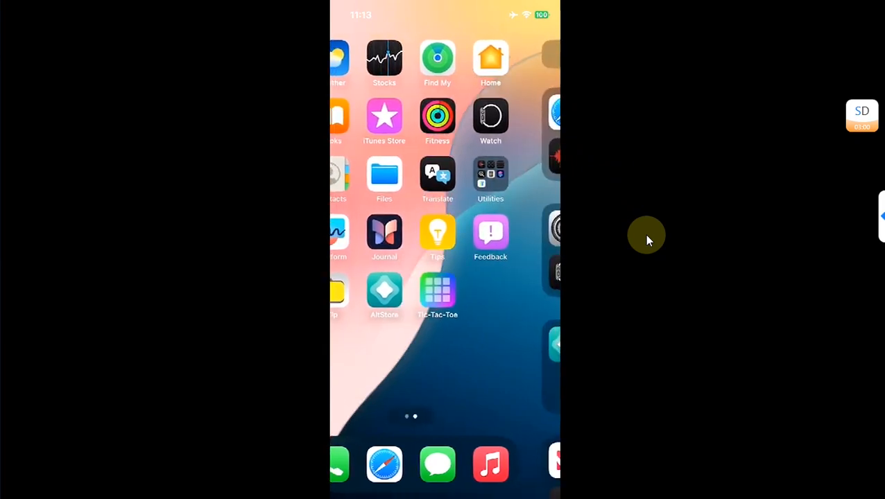
{"action": "left_click", "coordinate": [438, 291]}
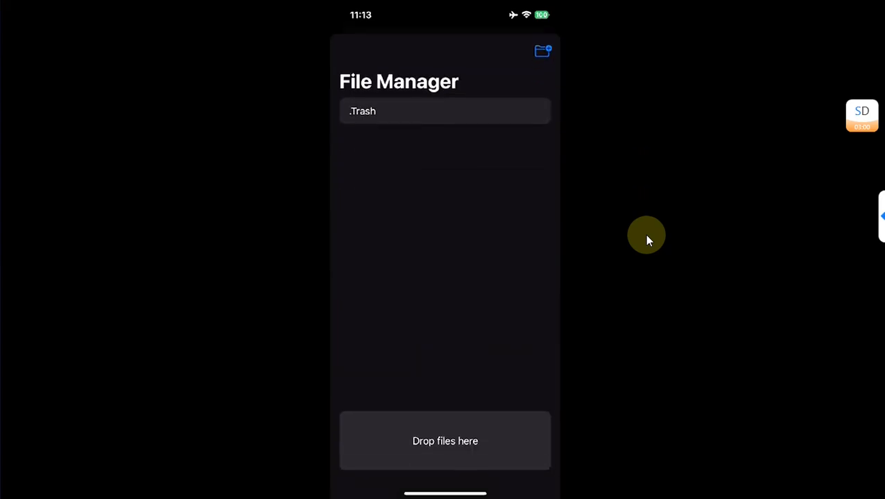
- Return Home and reopen the Files app at On My iPhone
{"action": "left_click", "coordinate": [542, 50]}
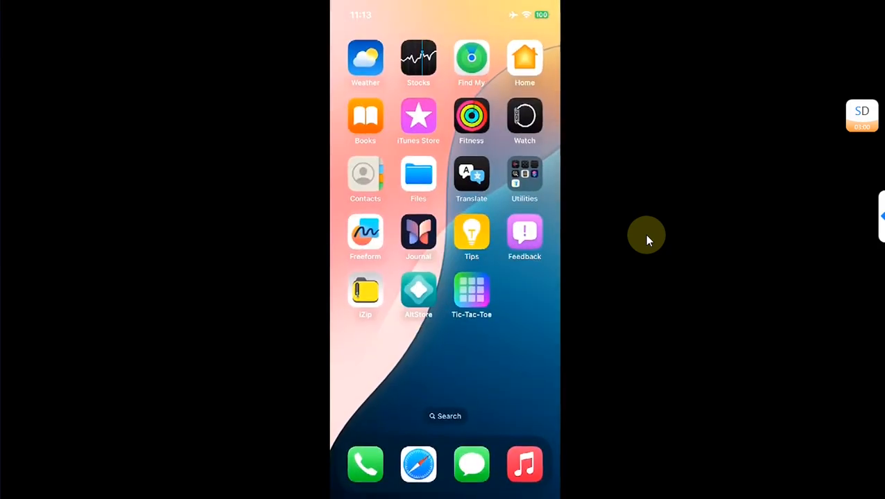
{"action": "left_click", "coordinate": [418, 173]}
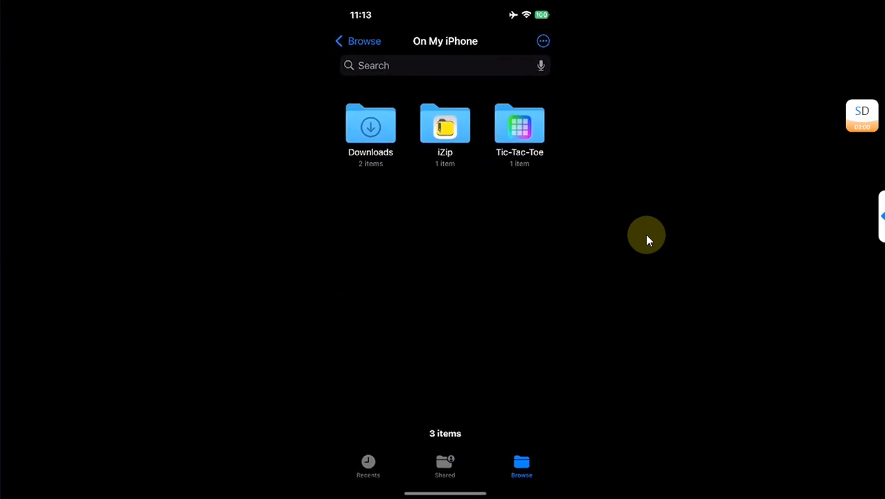